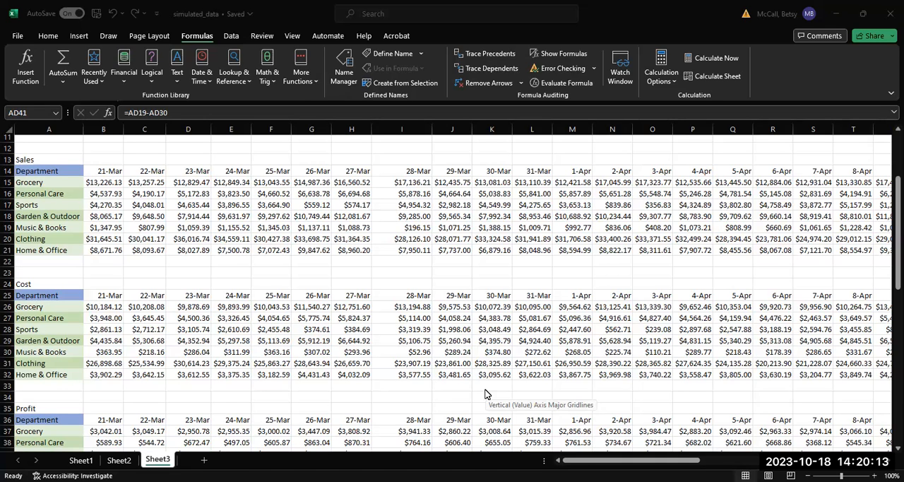
pyautogui.moveTo(551, 449)
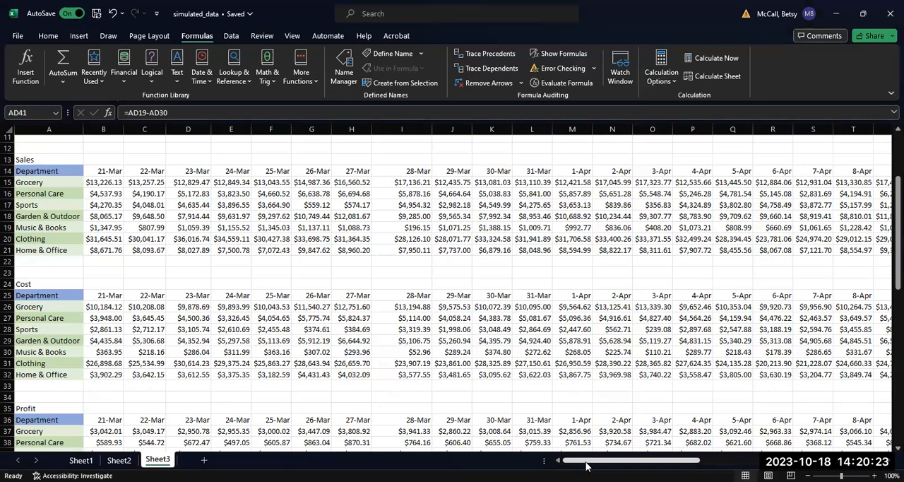
pyautogui.moveTo(115, 224)
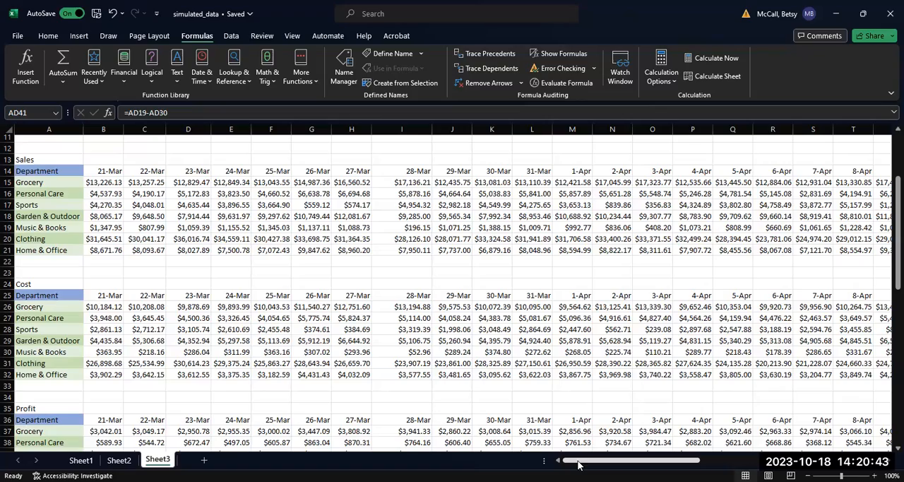
# Scroll right to column AE and down to the profit table beside Average Overall
pyautogui.hscroll(3)
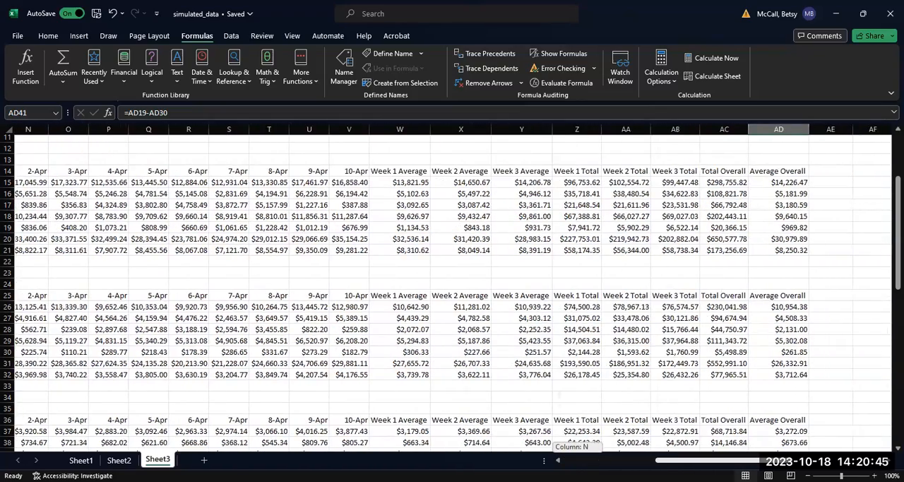
pyautogui.hscroll(3)
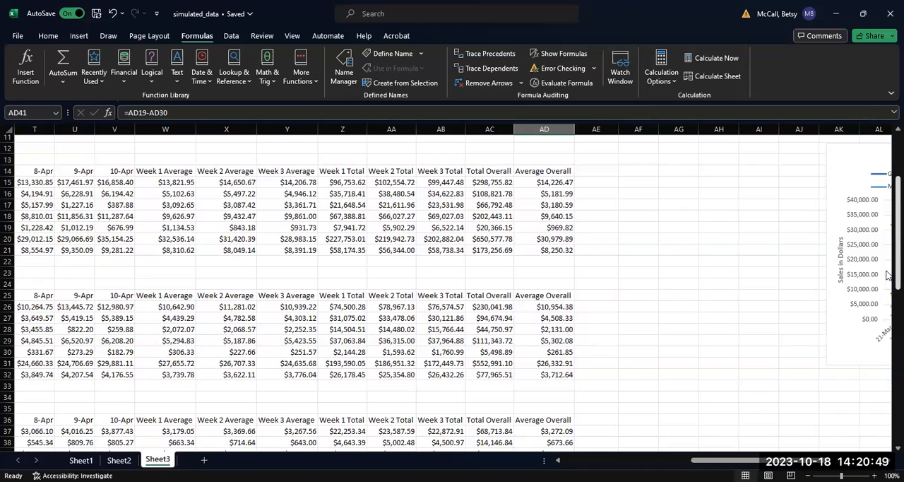
pyautogui.scroll(-3)
pyautogui.write('Profit Margins')
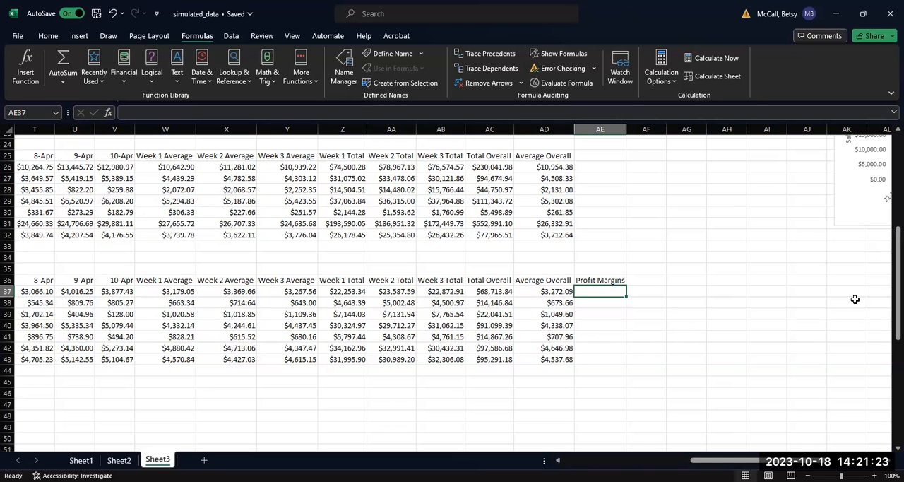
pyautogui.moveTo(592, 290)
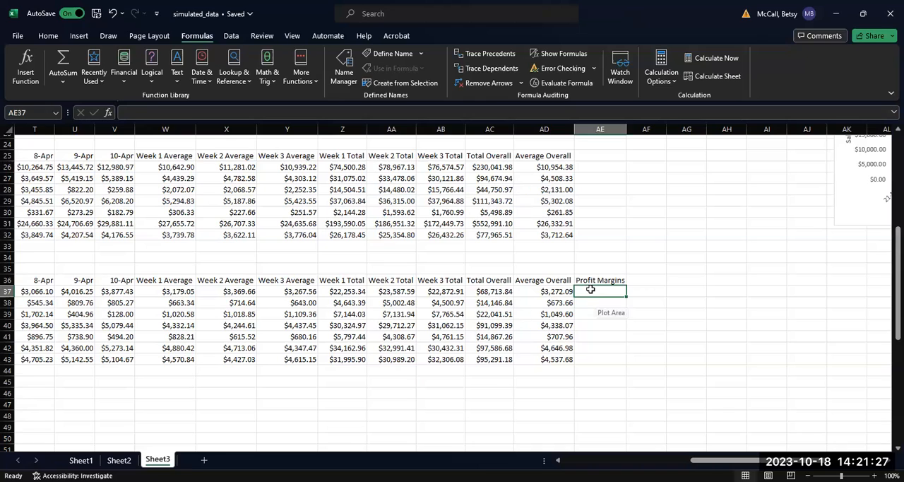
pyautogui.moveTo(887, 300)
pyautogui.write('=')
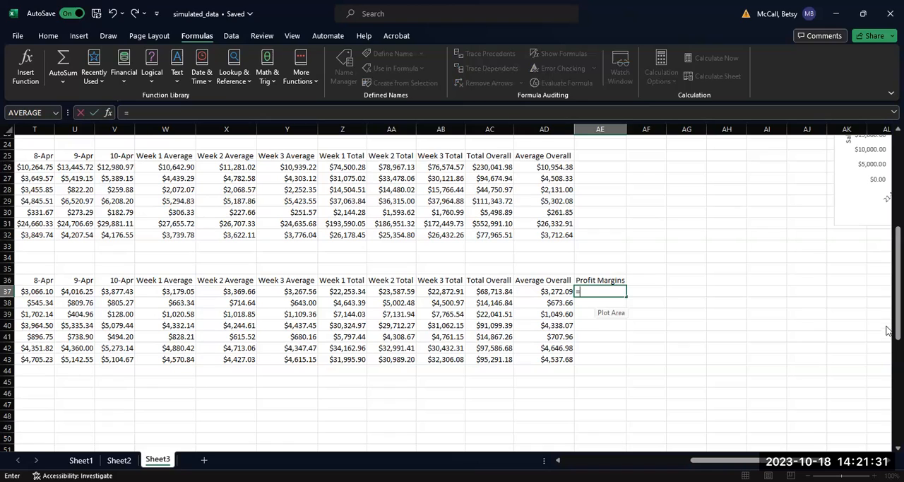
pyautogui.moveTo(888, 297)
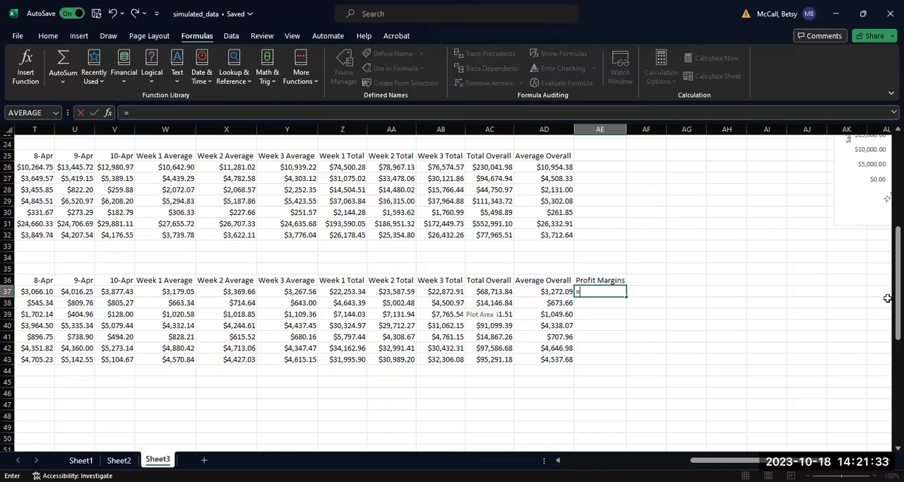
# Scroll between the sales and profit tables, then reselect AE37 to check its $0.23 formula
pyautogui.scroll(3)
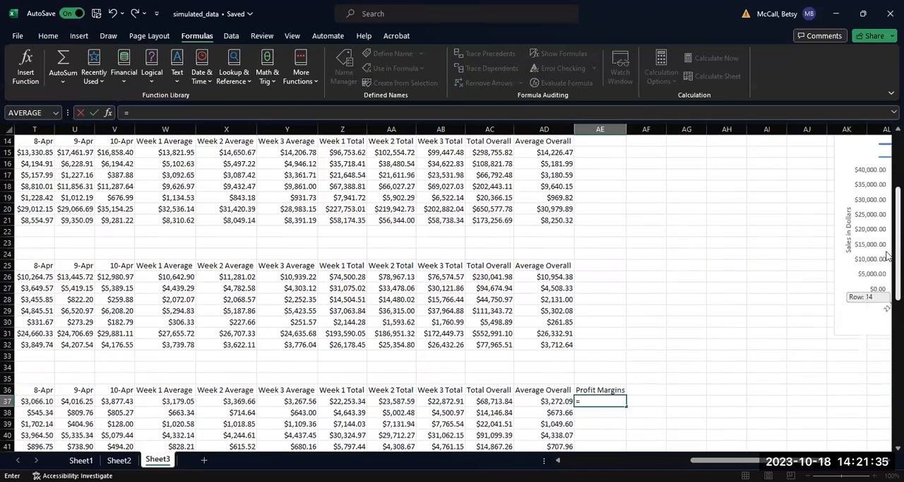
pyautogui.scroll(3)
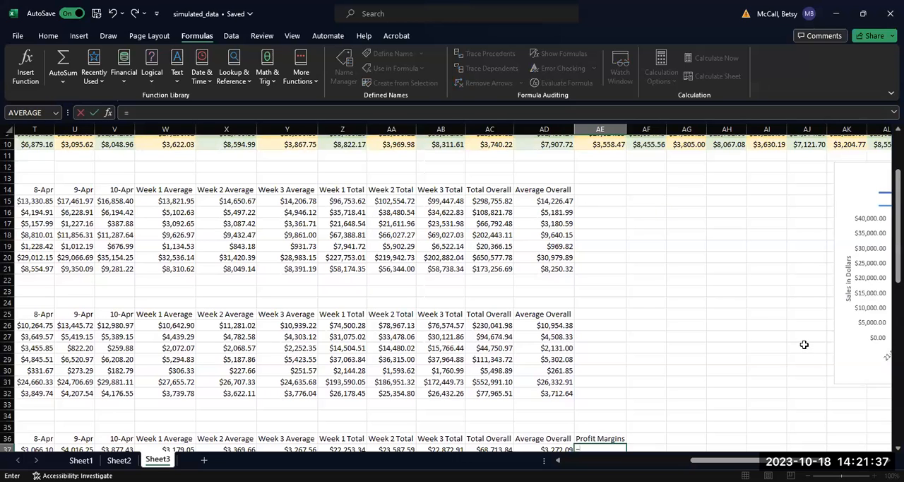
pyautogui.scroll(-3)
pyautogui.write('AD37/')
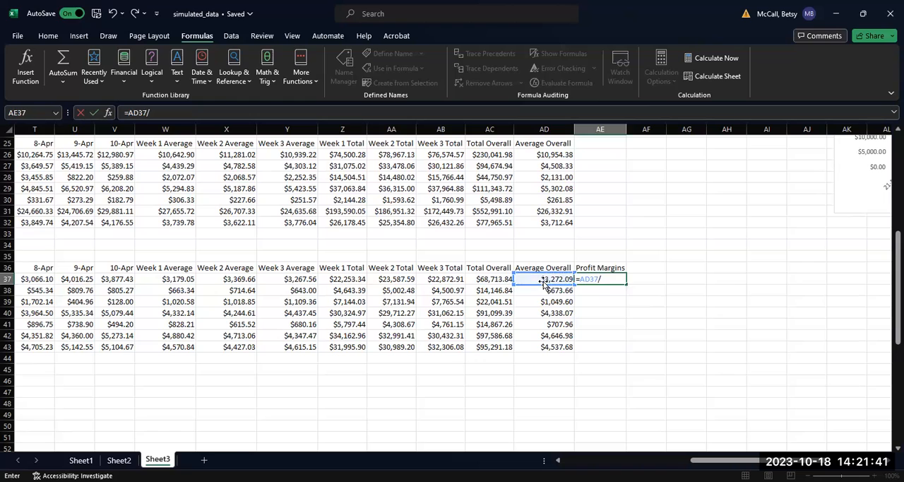
pyautogui.scroll(3)
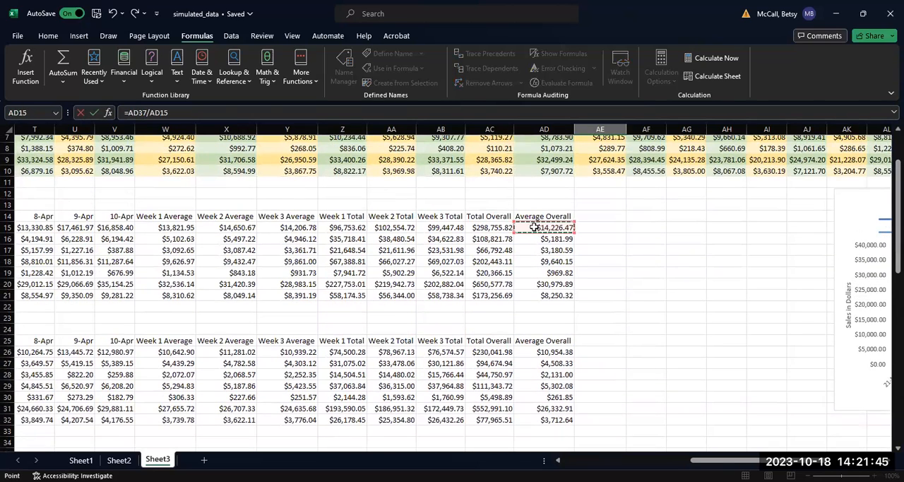
pyautogui.scroll(-3)
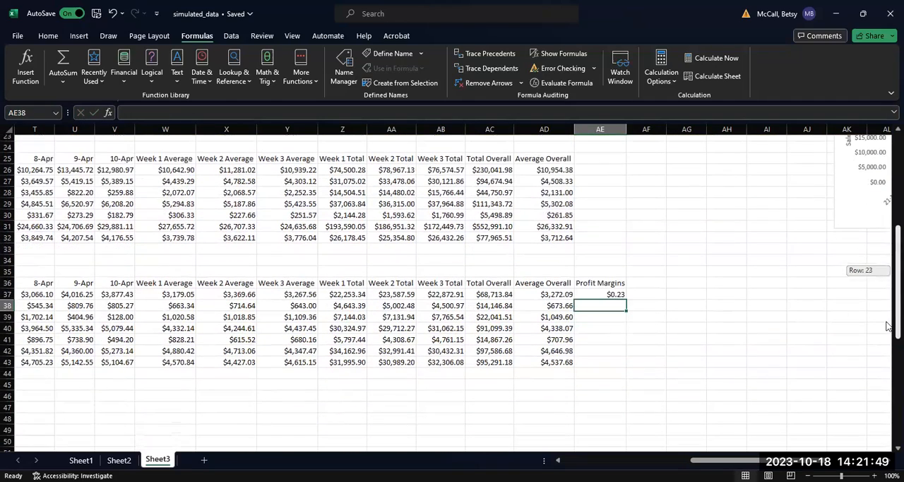
pyautogui.click(599, 294)
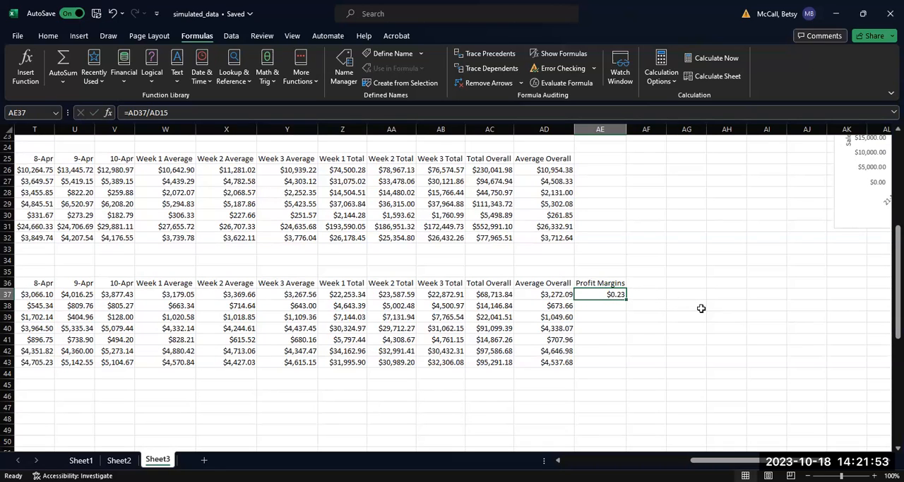
pyautogui.moveTo(597, 303)
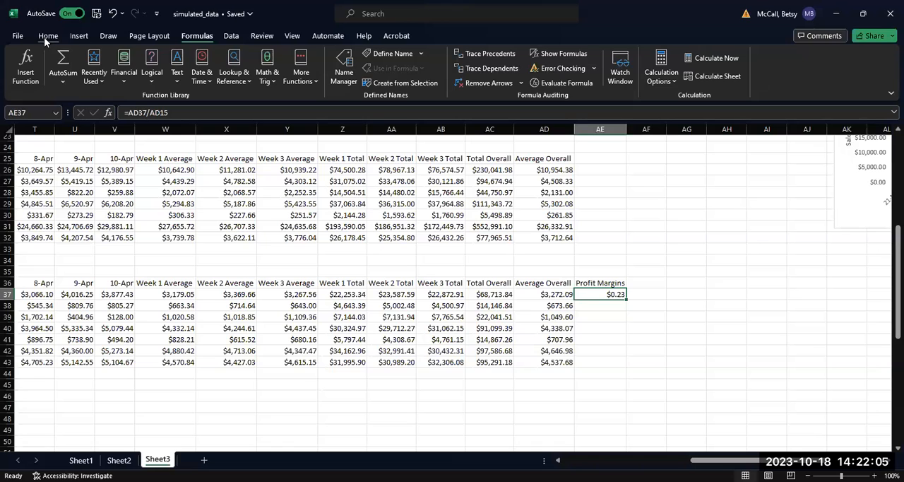
# Format AE37 as a percentage and fill it down to AE43, showing 13% to 73%
pyautogui.click(48, 35)
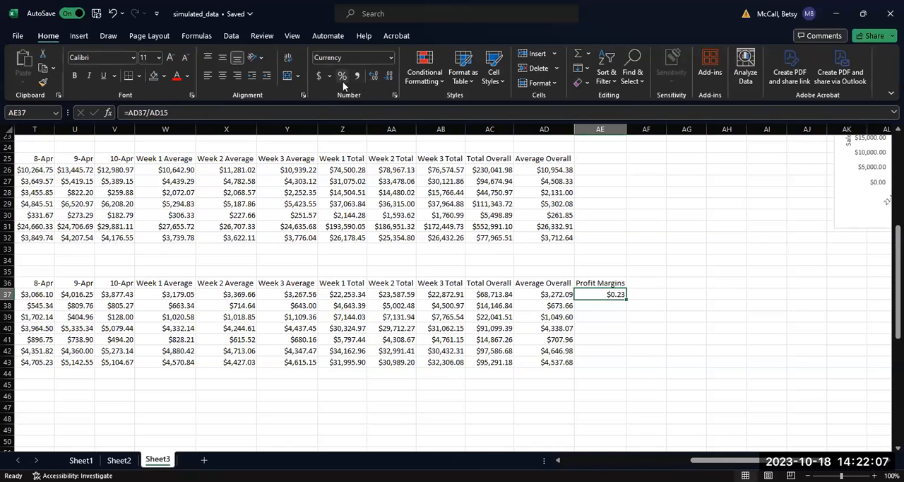
pyautogui.moveTo(342, 77)
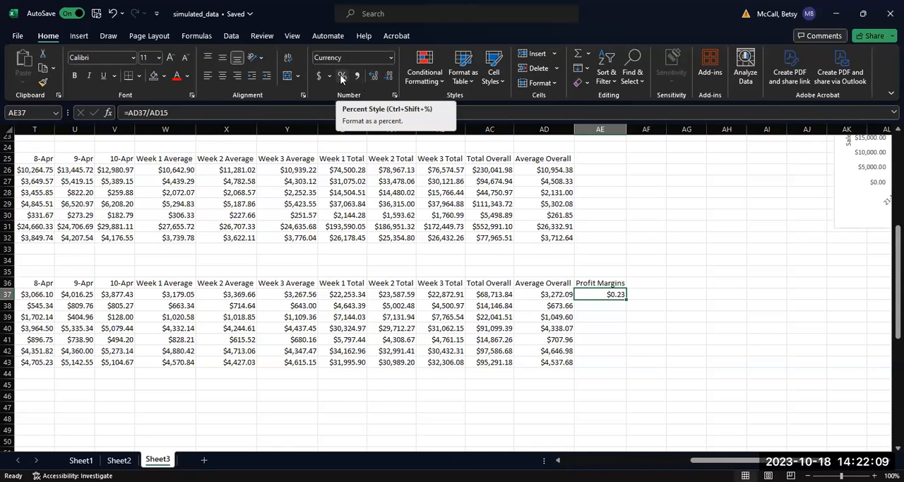
pyautogui.click(341, 75)
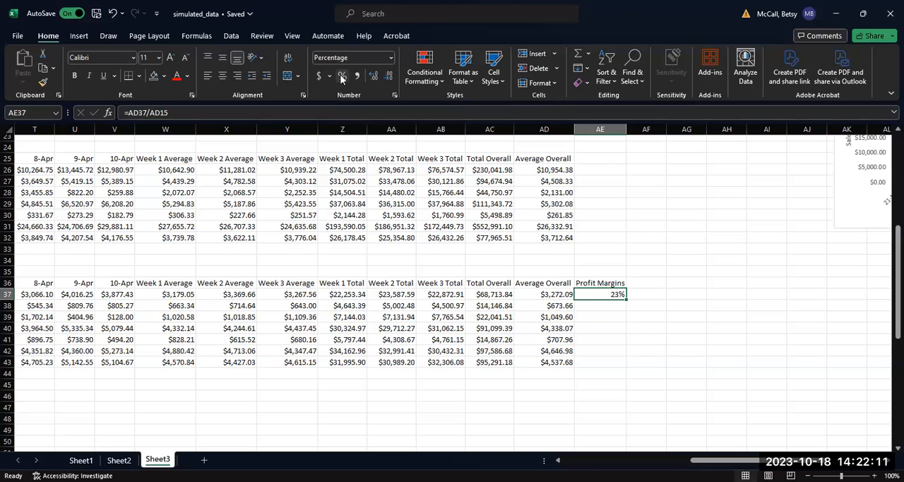
pyautogui.moveTo(598, 302)
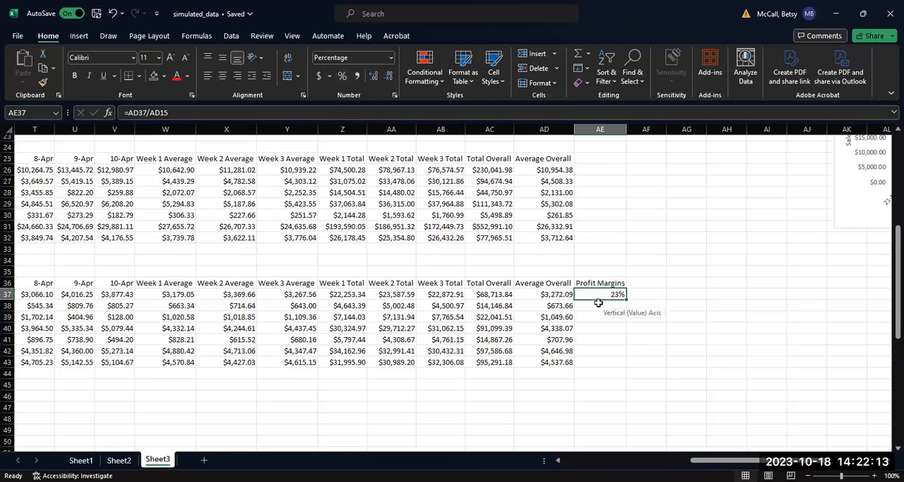
pyautogui.moveTo(611, 315)
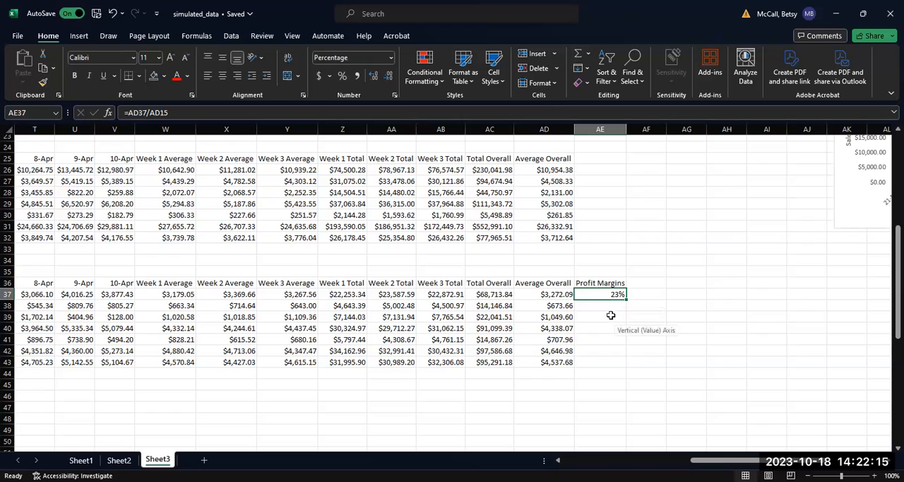
pyautogui.moveTo(565, 318)
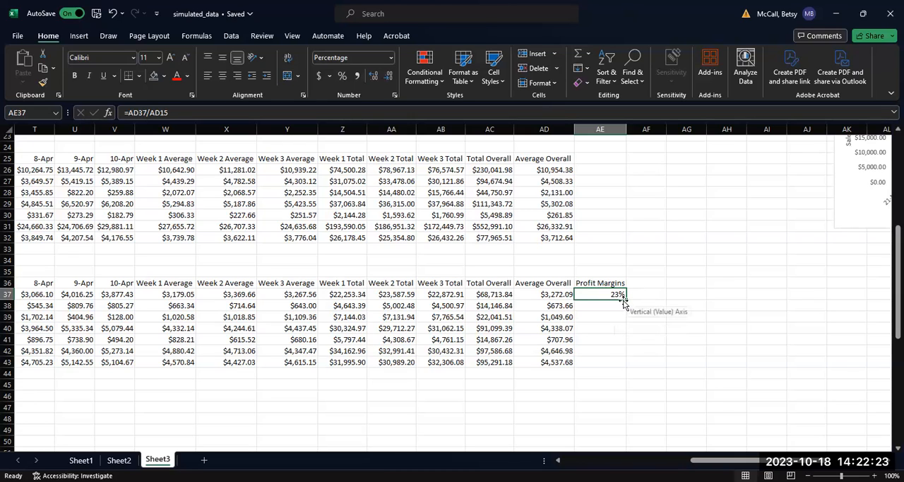
pyautogui.moveTo(600, 293); pyautogui.dragTo(600, 362)
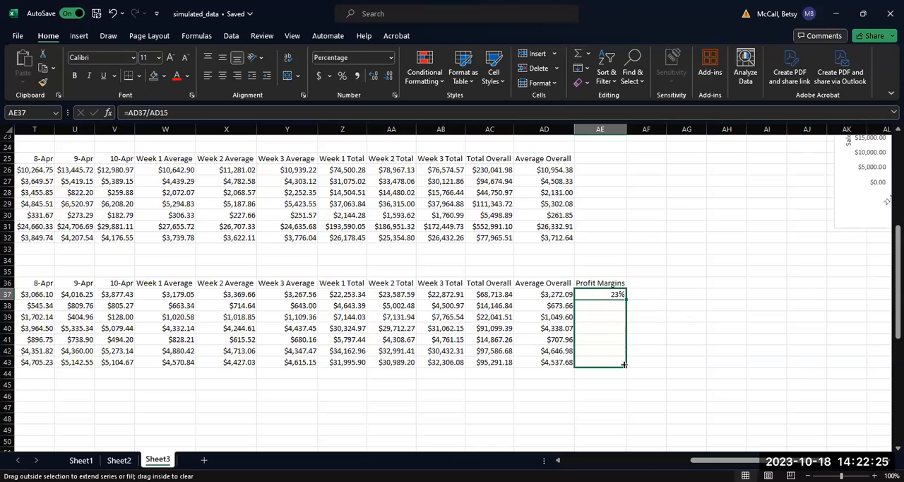
pyautogui.moveTo(599, 294); pyautogui.dragTo(600, 361)
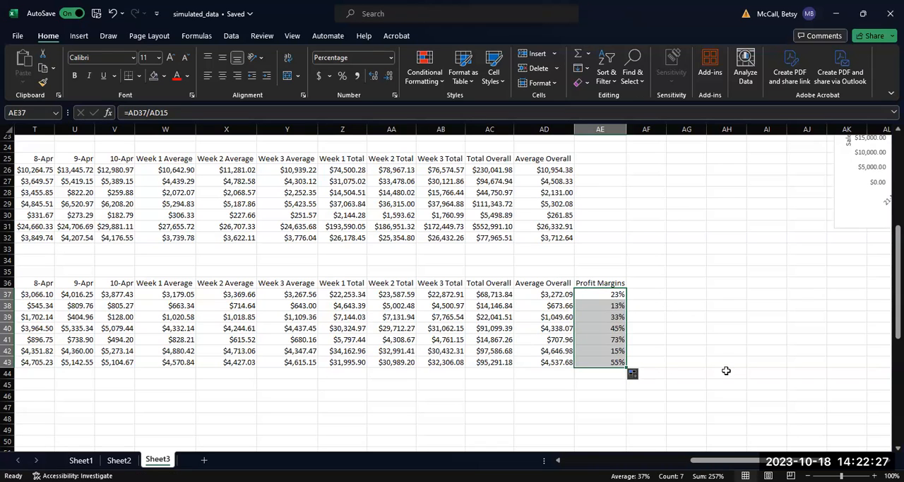
pyautogui.moveTo(888, 314)
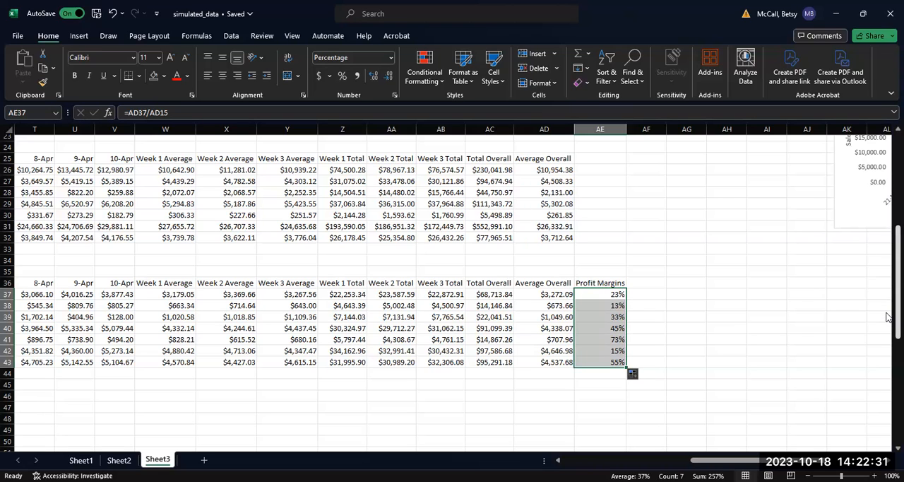
pyautogui.scroll(-3)
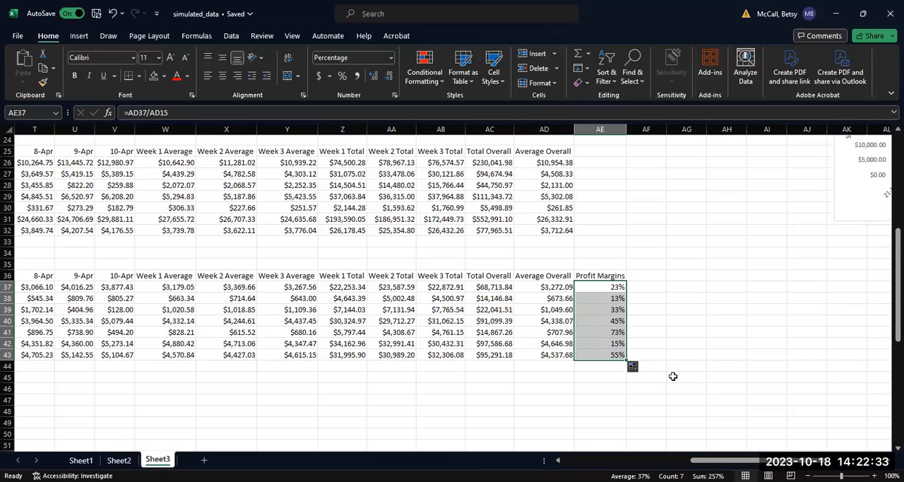
pyautogui.moveTo(622, 291)
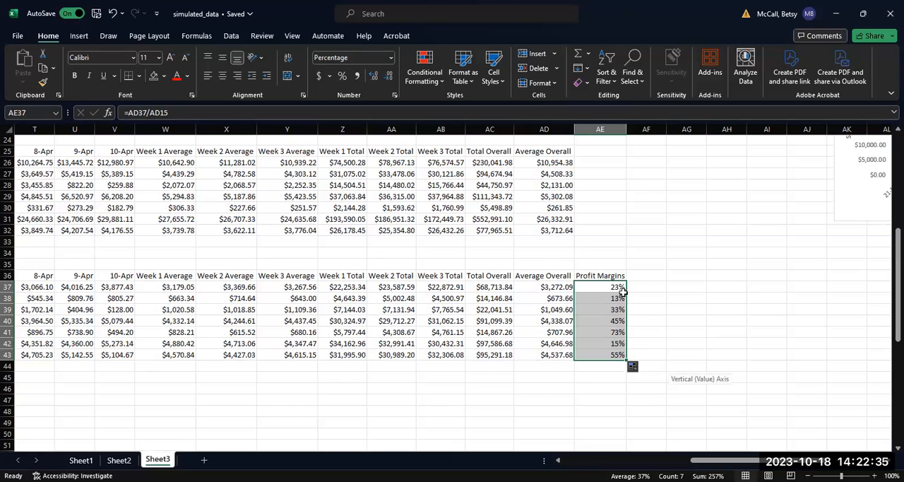
pyautogui.moveTo(674, 335)
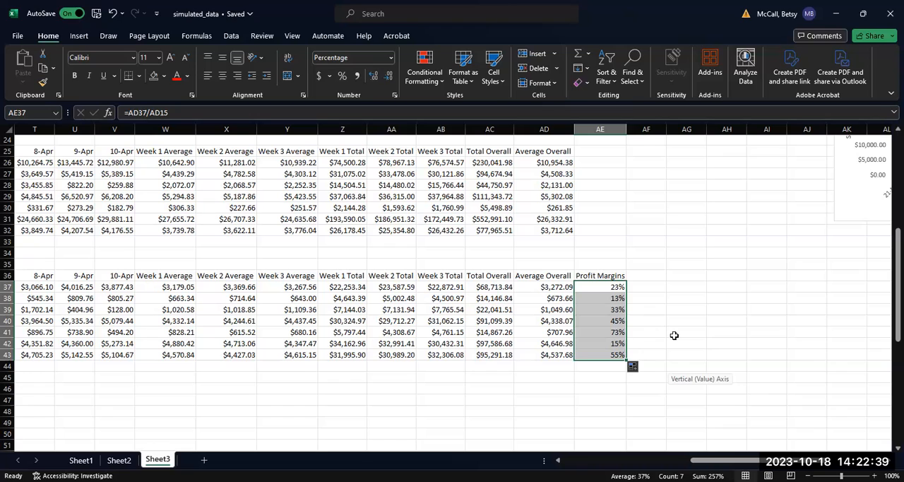
pyautogui.moveTo(639, 336)
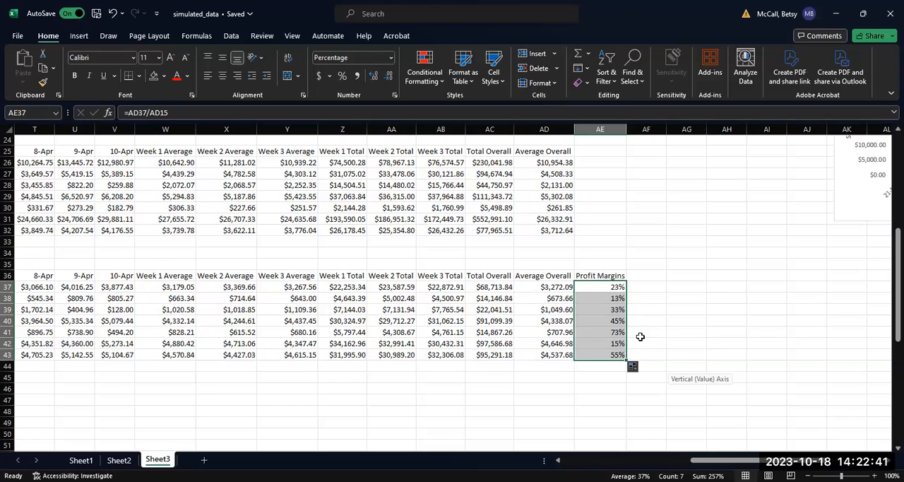
pyautogui.moveTo(637, 343)
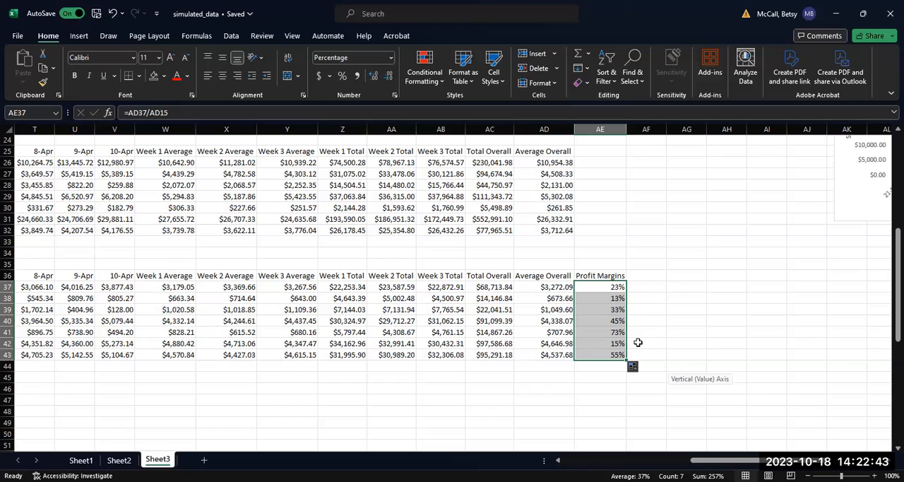
pyautogui.moveTo(586, 370)
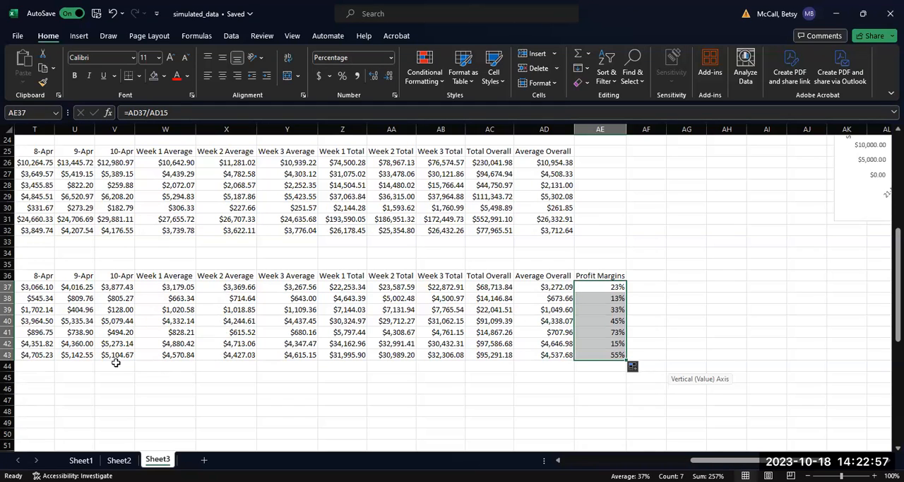
pyautogui.moveTo(605, 369)
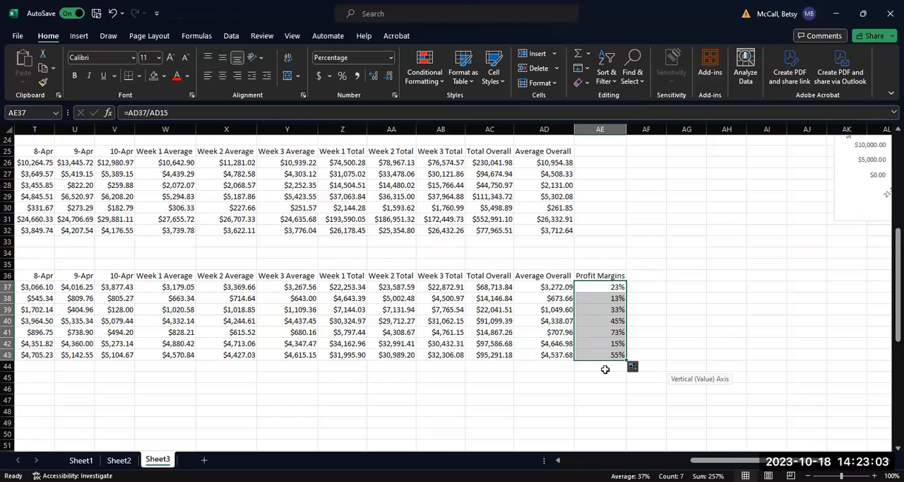
pyautogui.press('ctrl+s')
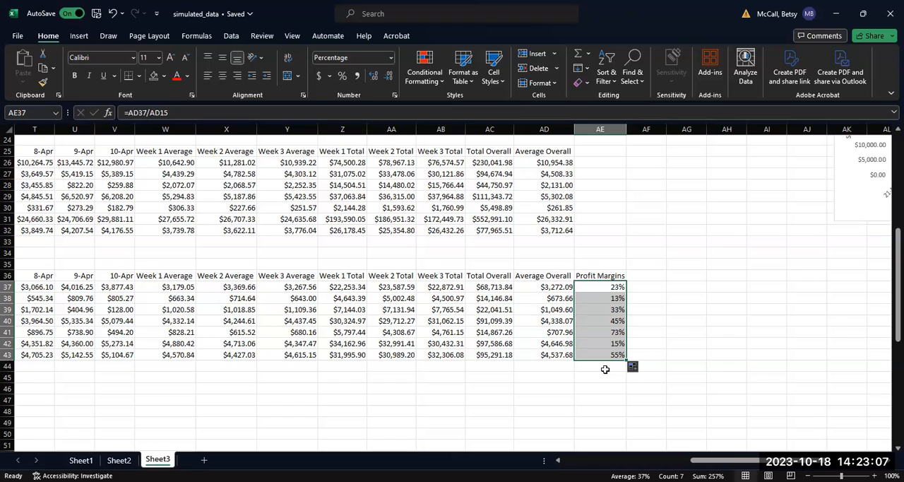
pyautogui.moveTo(608, 288)
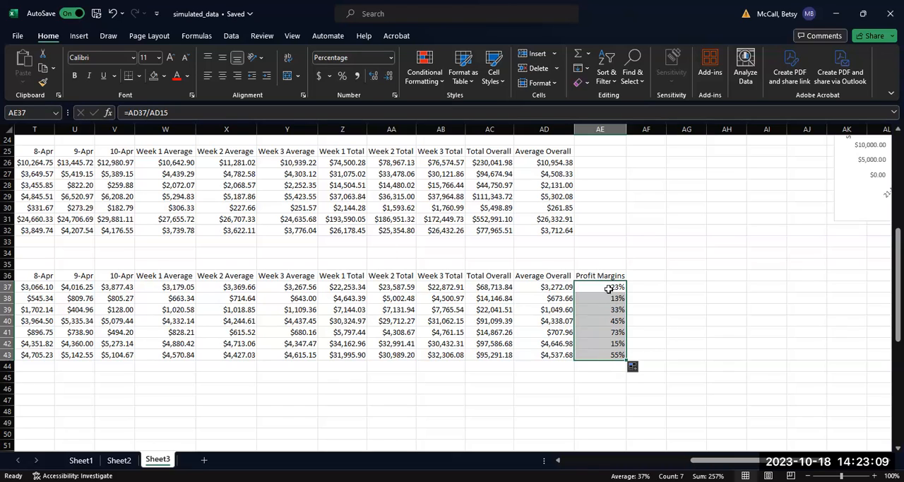
pyautogui.moveTo(608, 368)
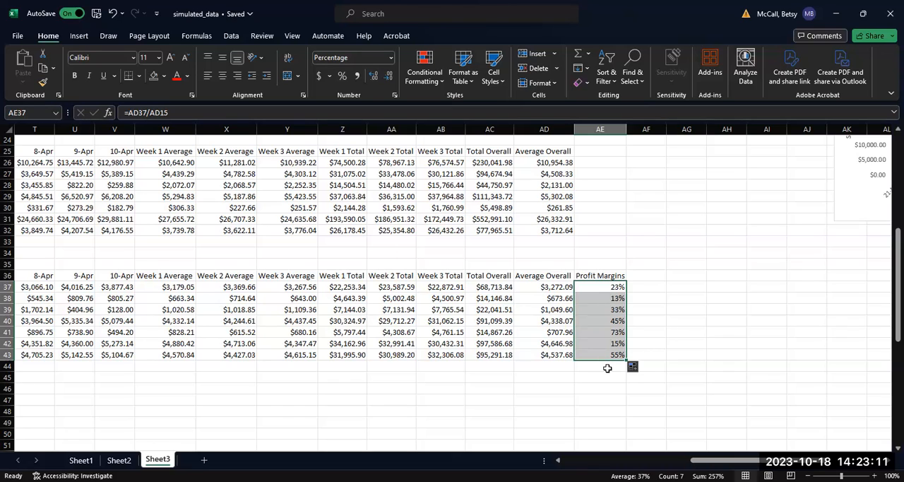
pyautogui.click(599, 365)
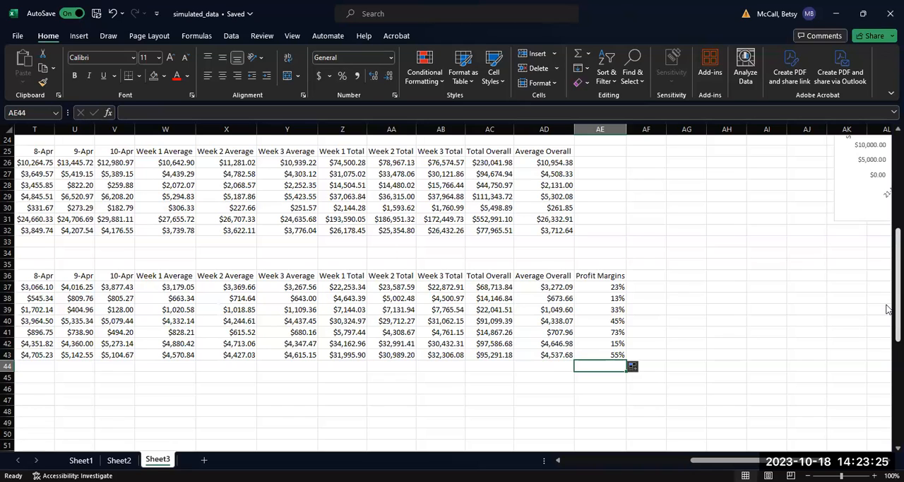
pyautogui.moveTo(533, 366)
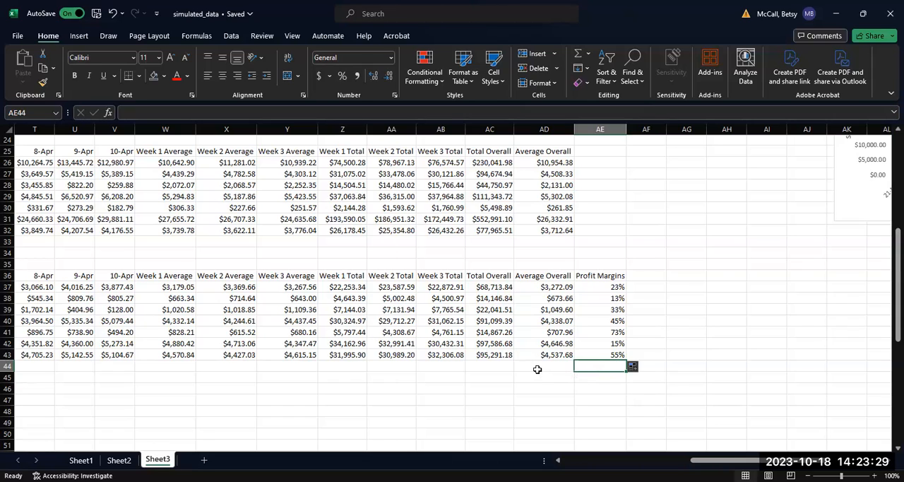
pyautogui.moveTo(537, 370)
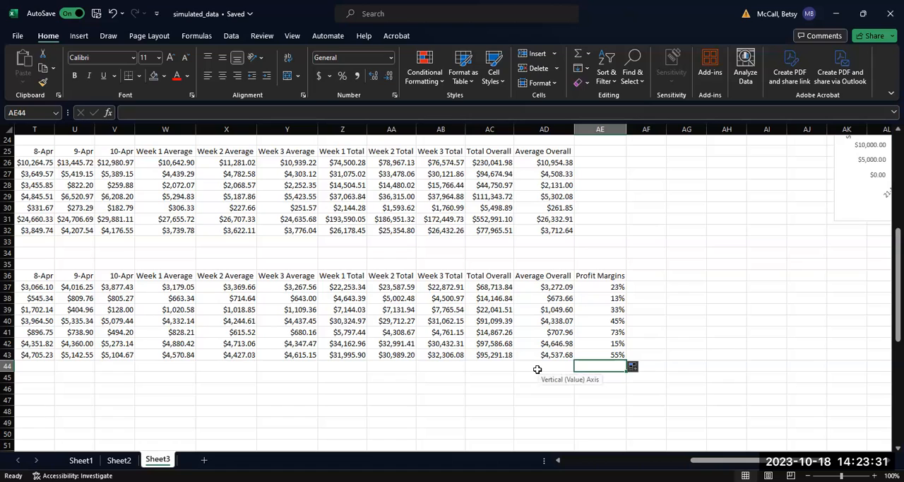
pyautogui.click(544, 366)
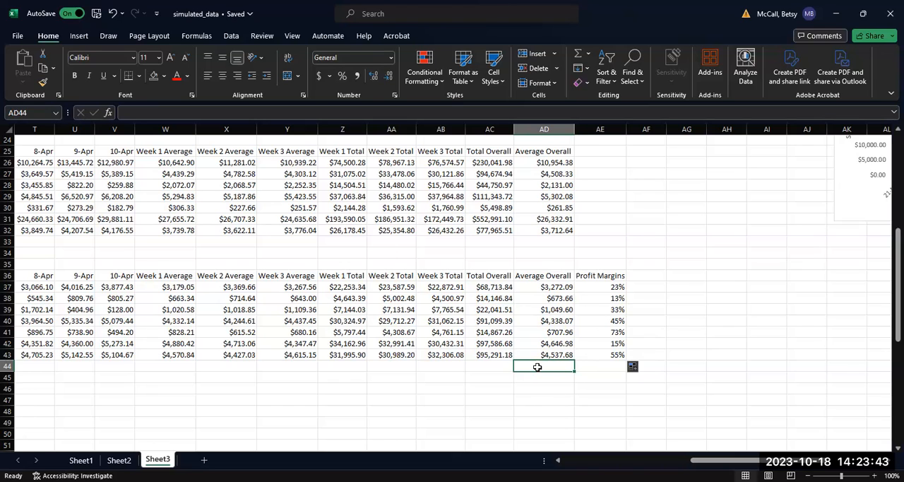
# Enter =SUM(AD37:AD43) in AD44 for a $19,226.03 profit total and copy it
pyautogui.write('=')
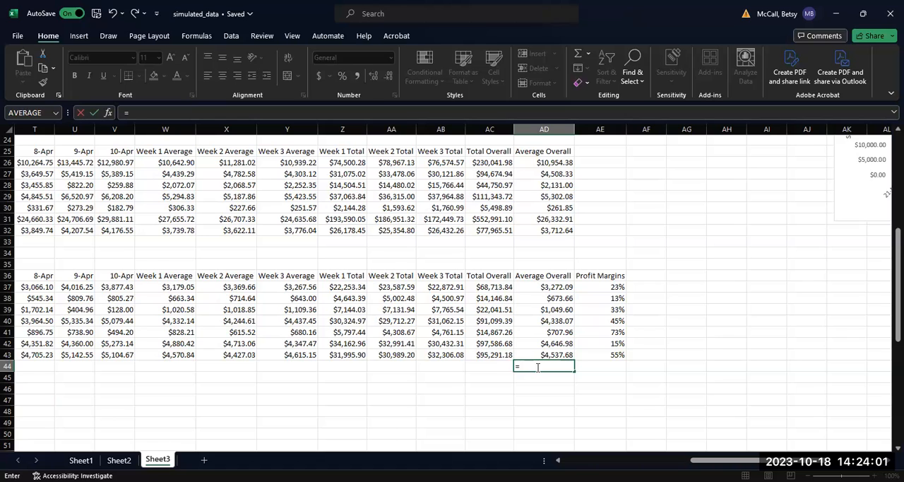
pyautogui.write('SUM(')
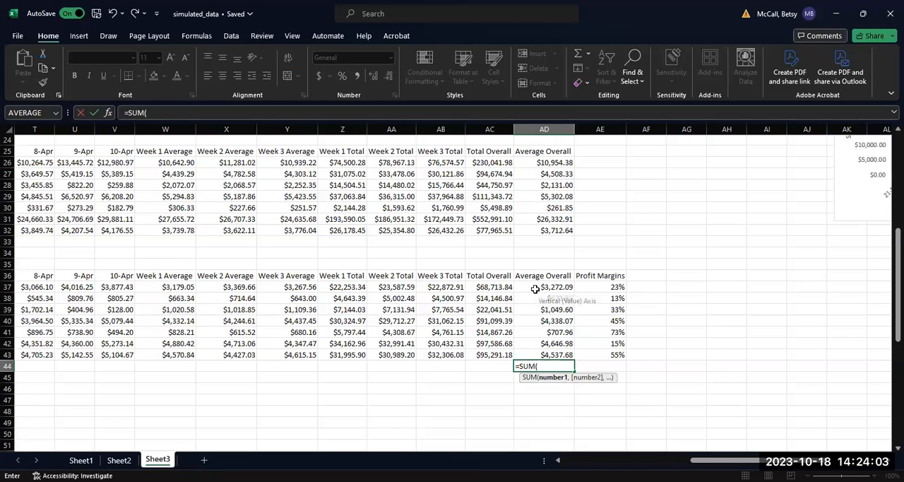
pyautogui.moveTo(543, 286); pyautogui.dragTo(544, 355)
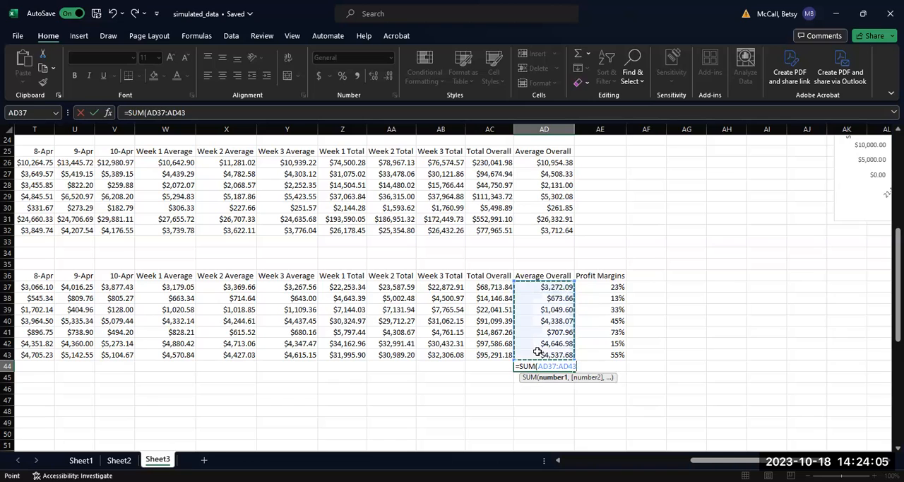
pyautogui.press('Return')
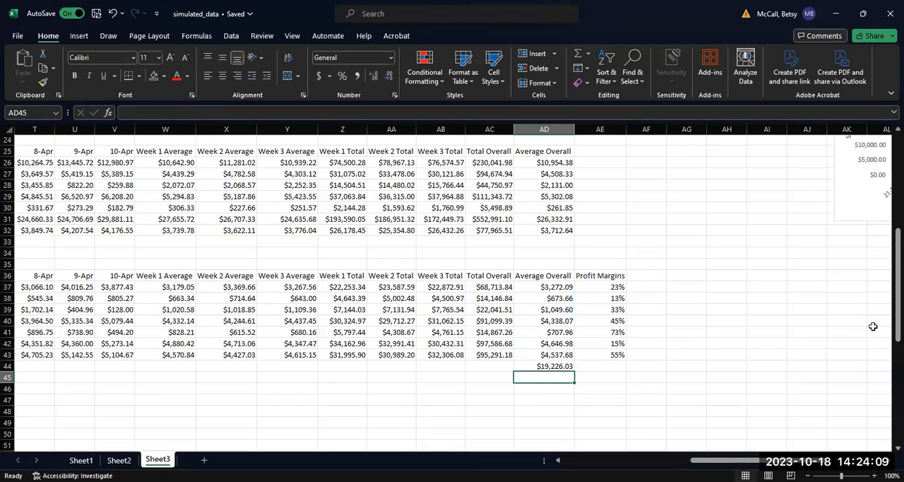
pyautogui.click(544, 366)
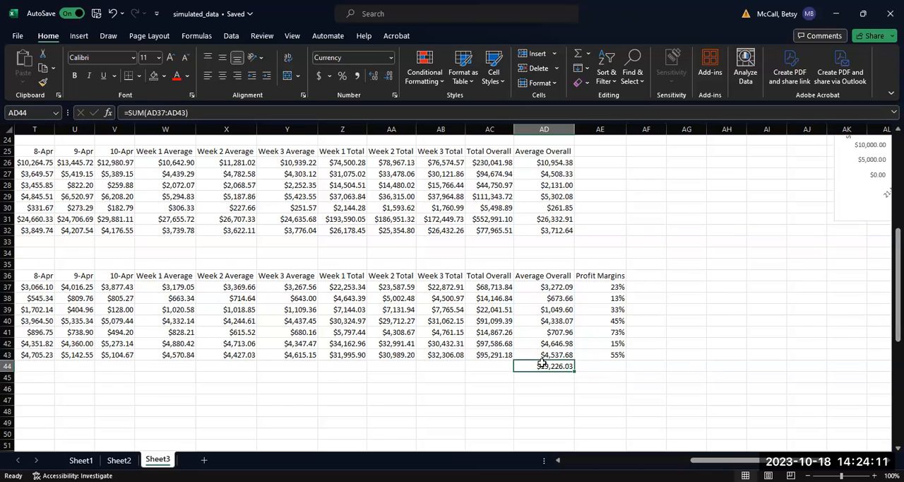
pyautogui.press('ctrl+c')
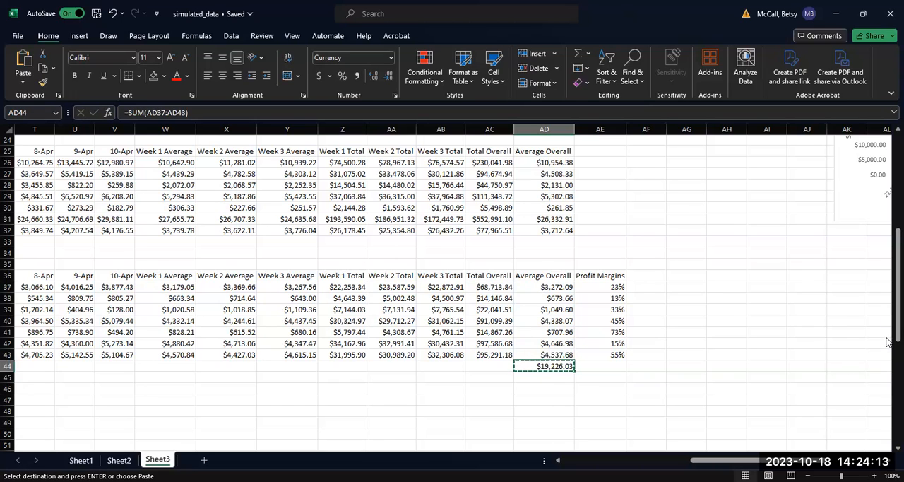
# Scroll up to check the AD22 sales total, then back down to AE44
pyautogui.scroll(3)
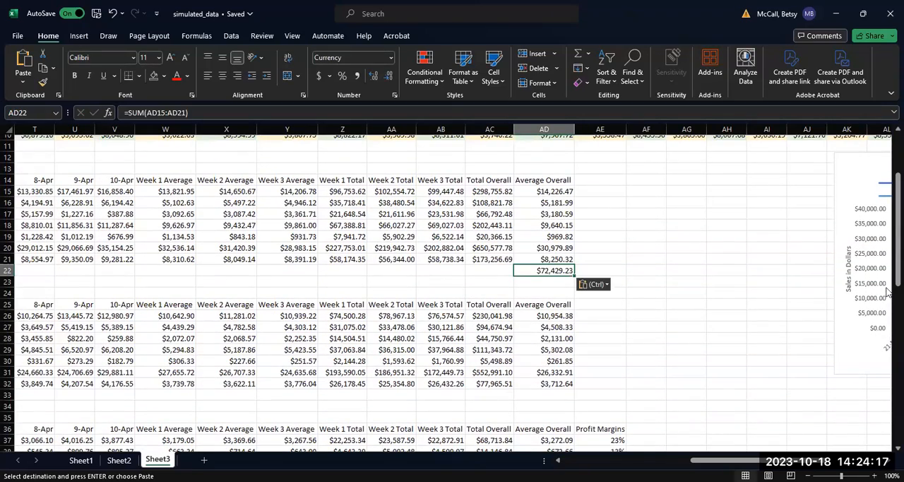
pyautogui.scroll(-3)
pyautogui.write('=')
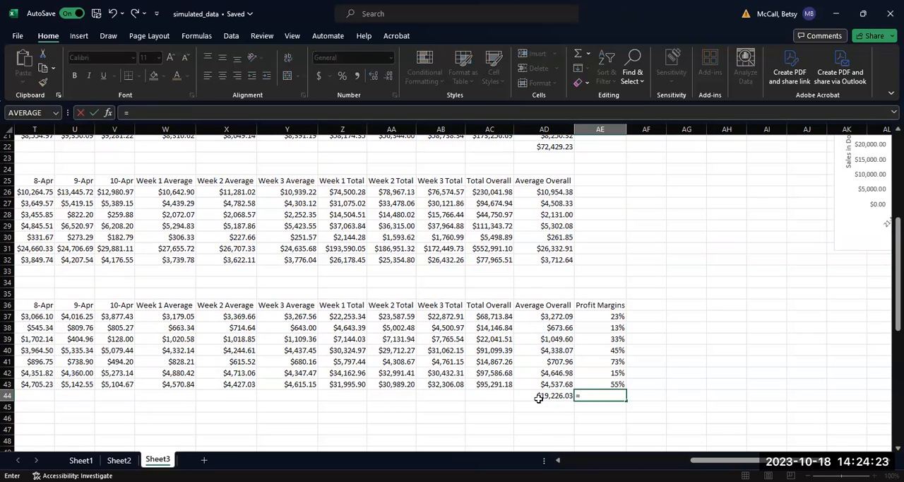
pyautogui.moveTo(554, 396)
pyautogui.write('AD44/')
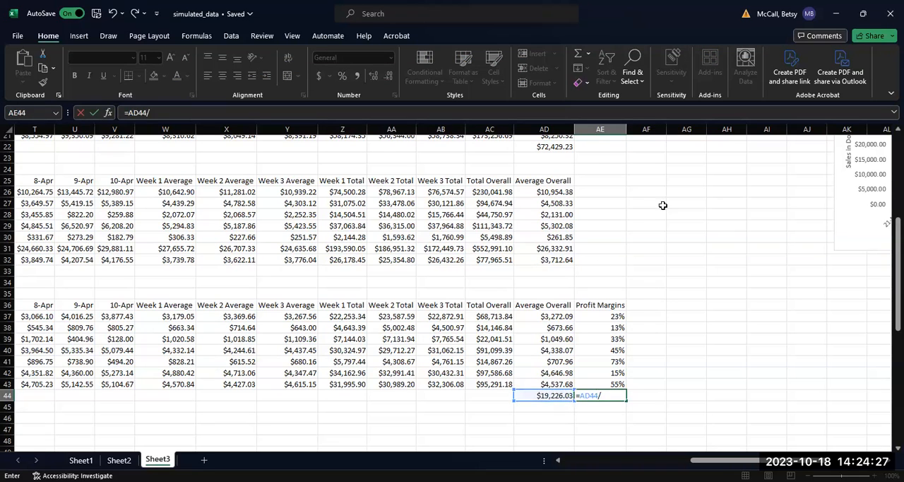
# Use the $72,429.23 AD22 sales total as the divisor, giving a 27% overall margin
pyautogui.click(544, 146)
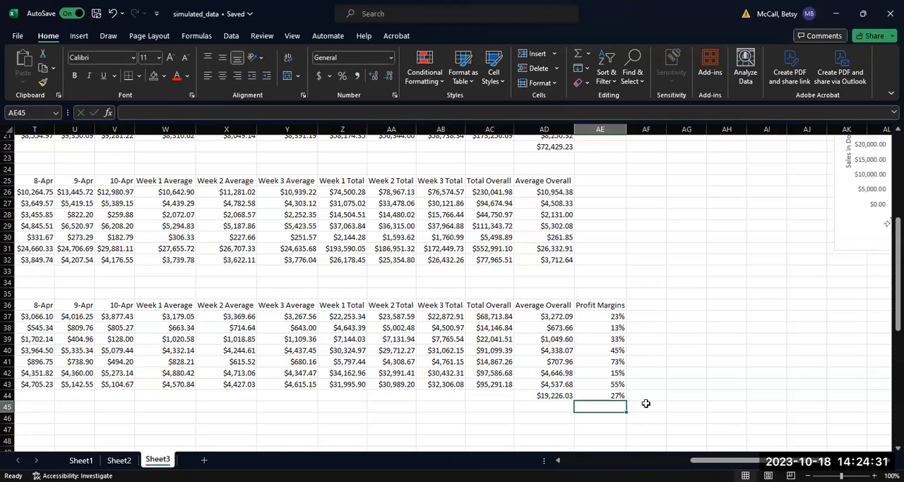
pyautogui.moveTo(631, 384)
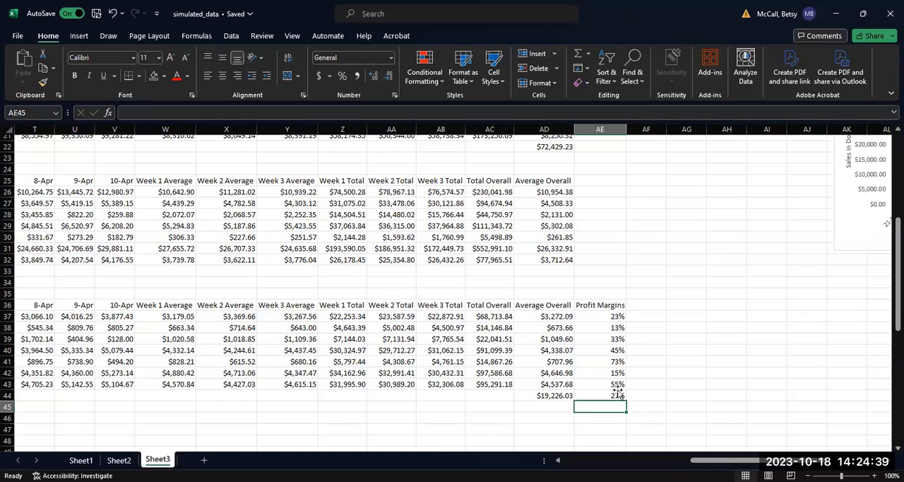
pyautogui.hscroll(-3)
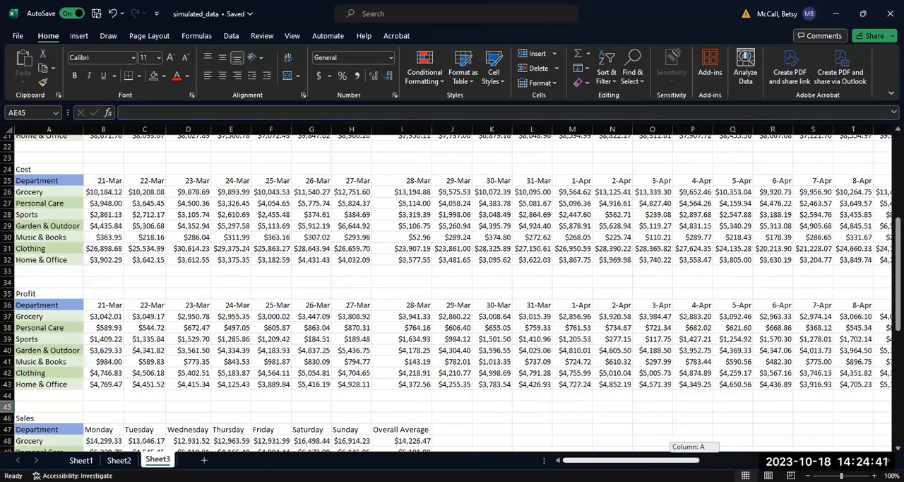
pyautogui.hscroll(3)
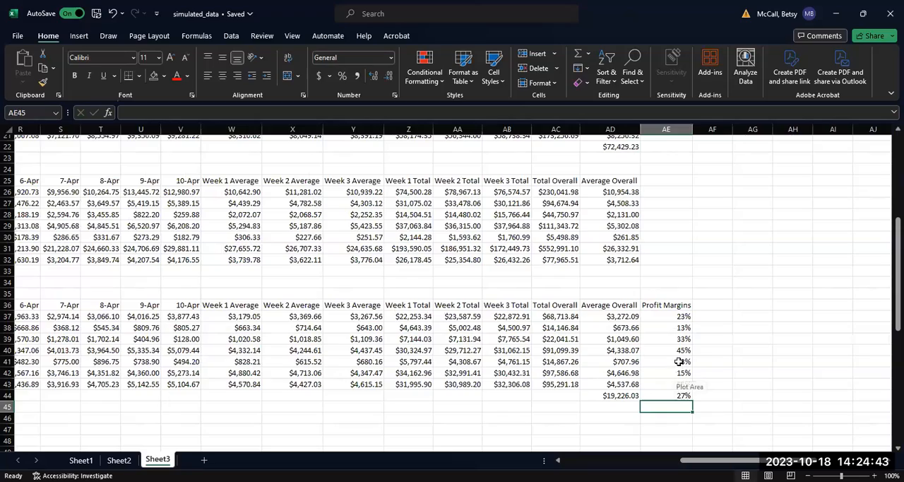
pyautogui.click(665, 361)
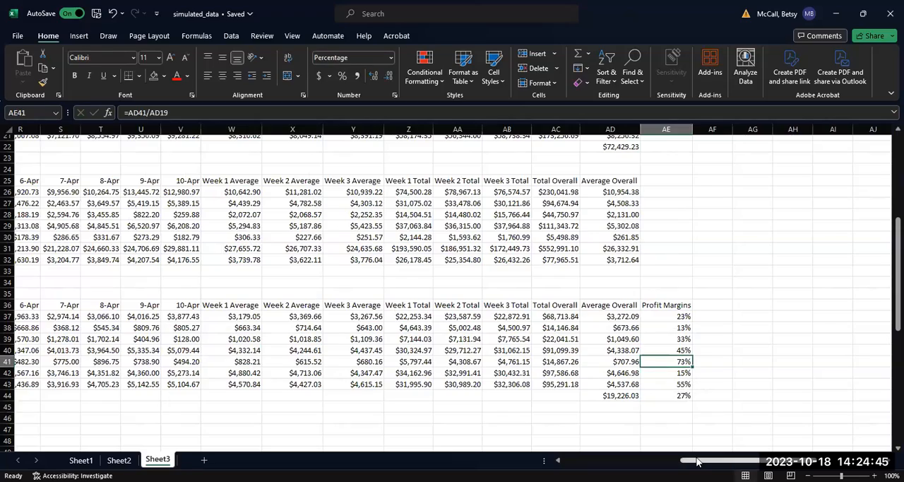
pyautogui.hscroll(-3)
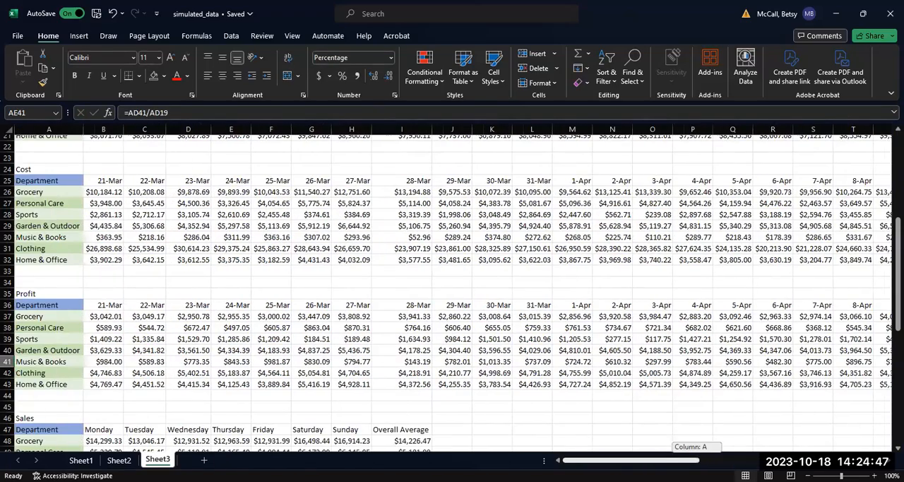
pyautogui.hscroll(3)
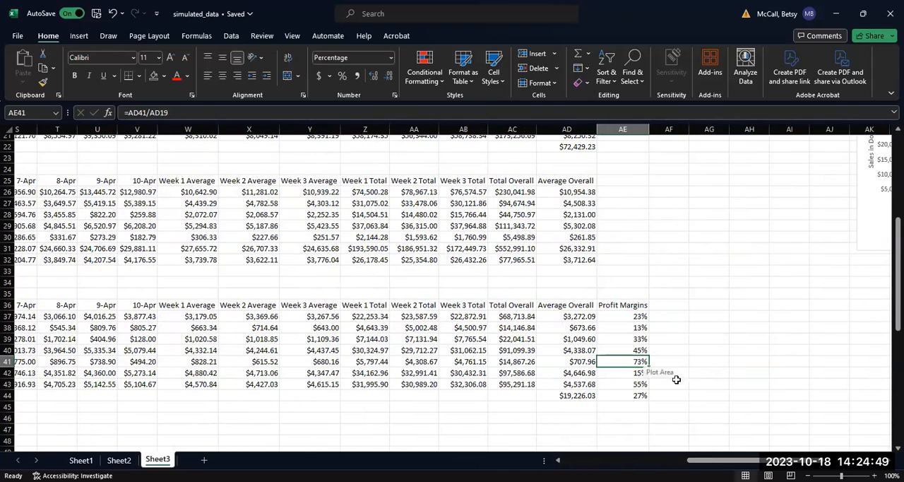
pyautogui.moveTo(687, 394)
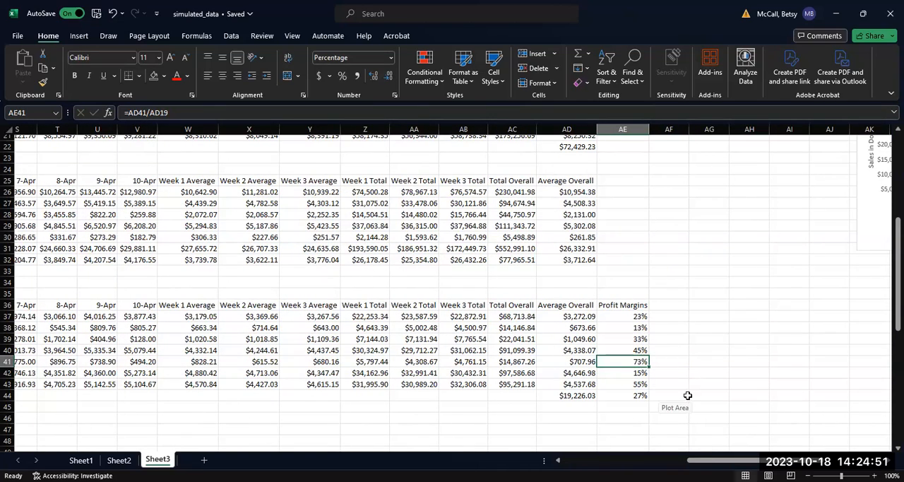
pyautogui.moveTo(653, 354)
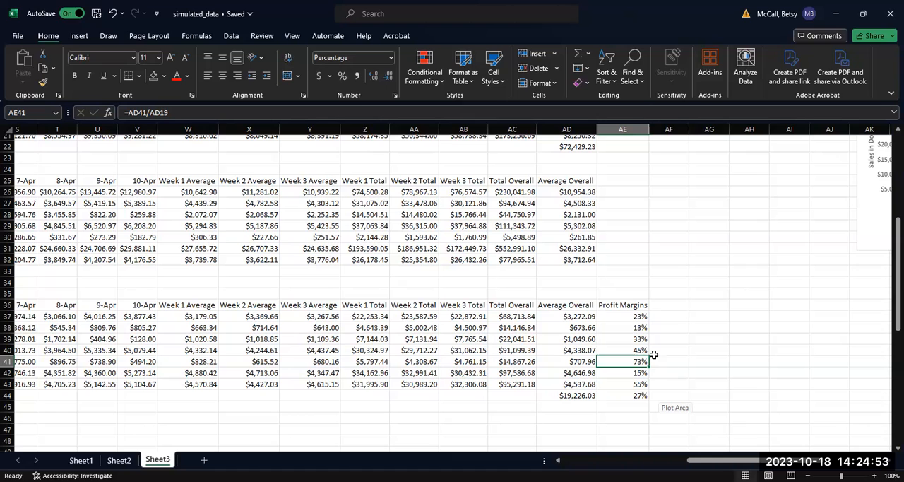
pyautogui.moveTo(675, 366)
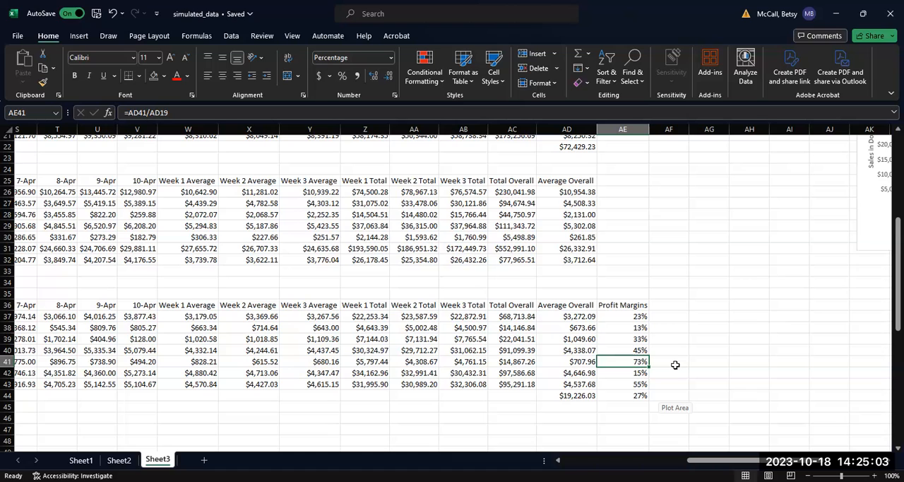
pyautogui.moveTo(635, 396)
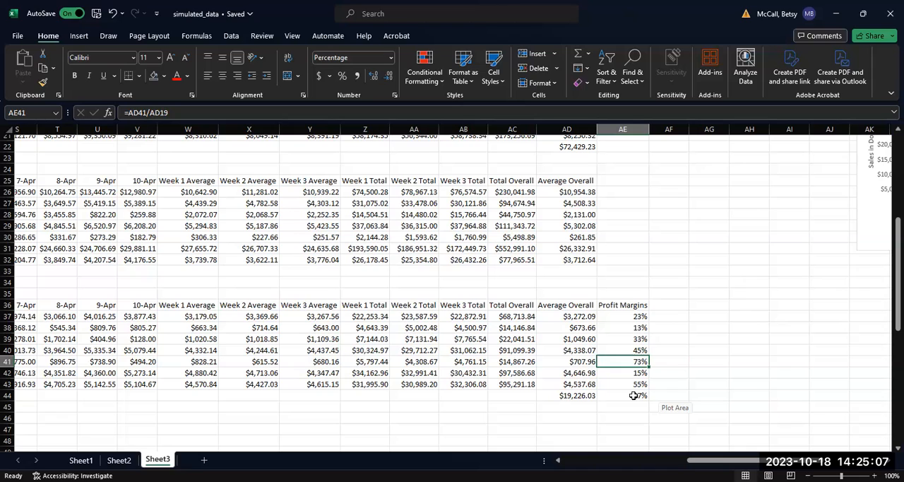
pyautogui.moveTo(668, 394)
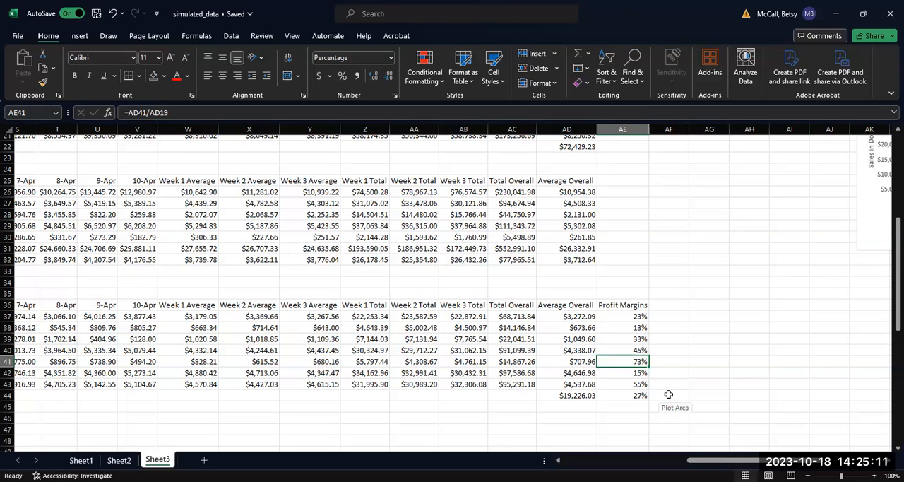
pyautogui.moveTo(626, 319)
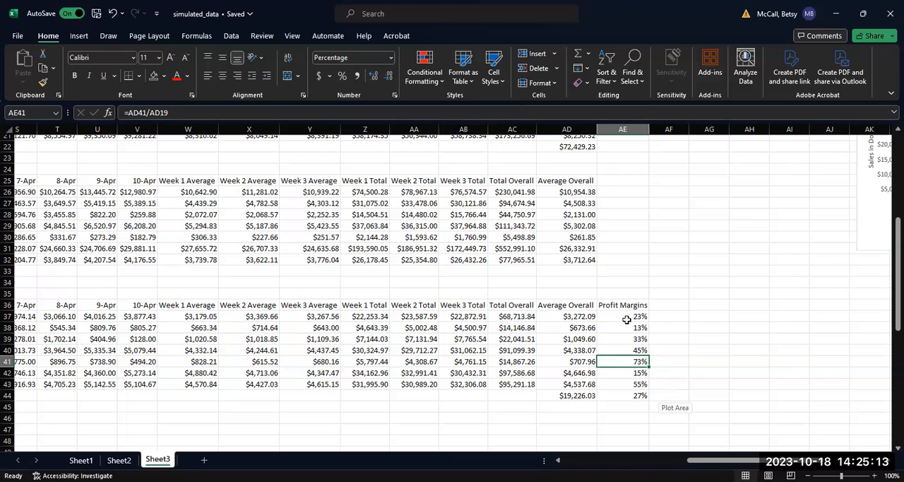
pyautogui.moveTo(713, 393)
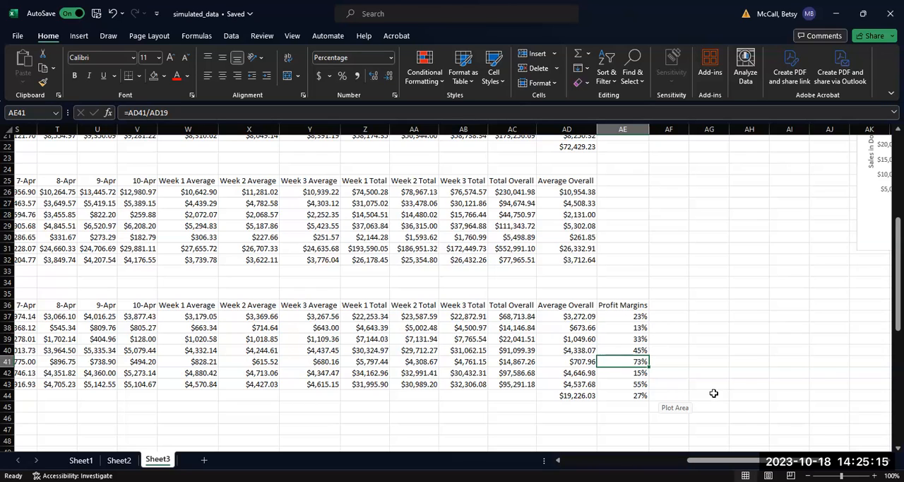
pyautogui.moveTo(677, 311)
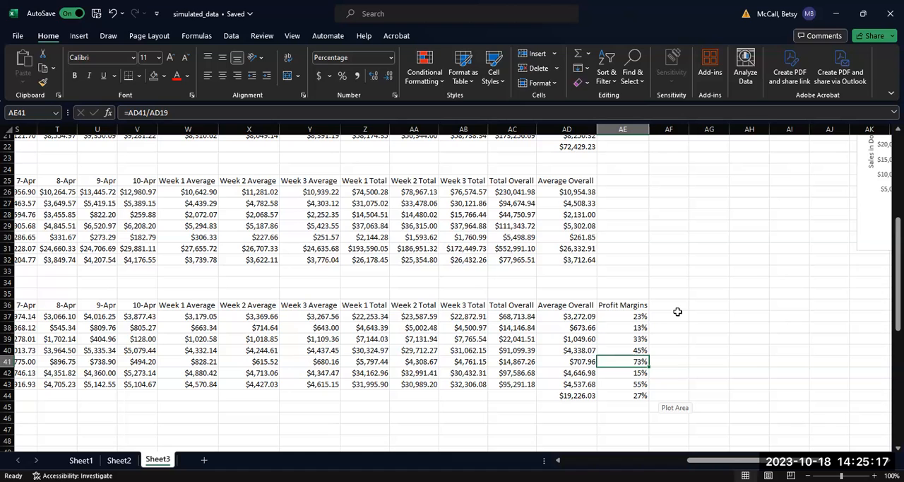